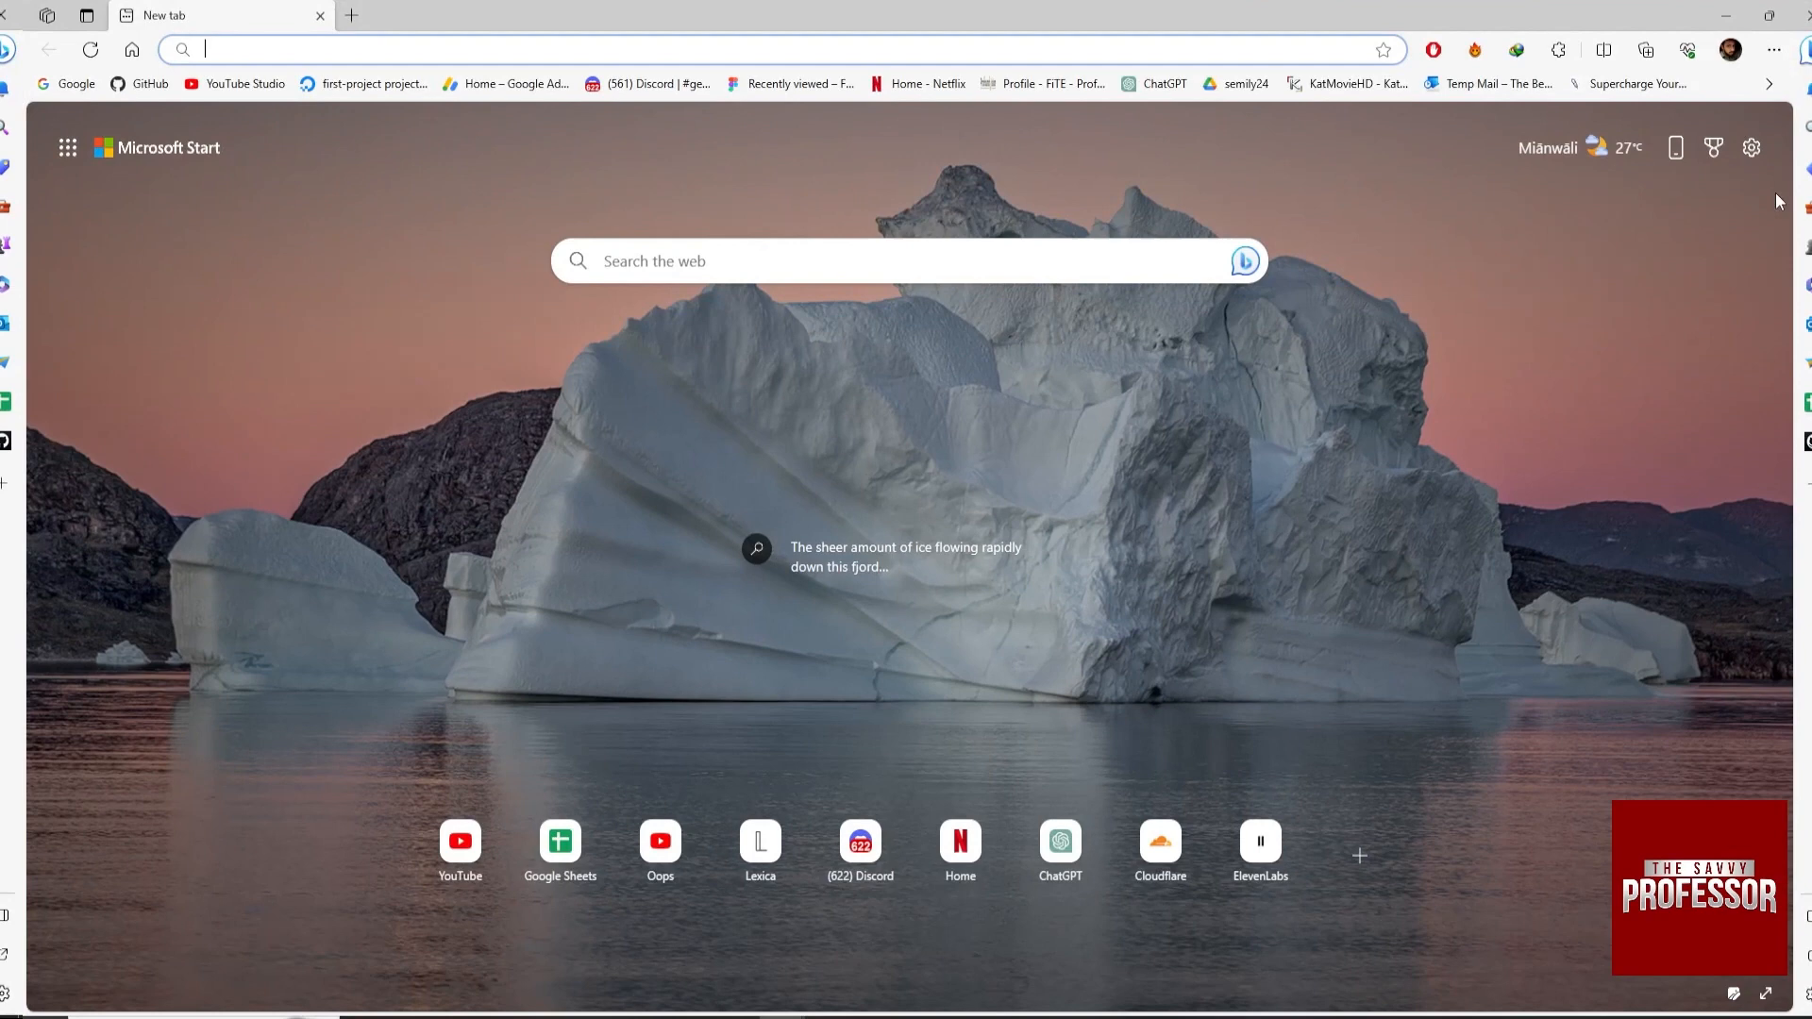
Go to outlook.com to load the Outlook web inbox.
text(https://outlook.com)
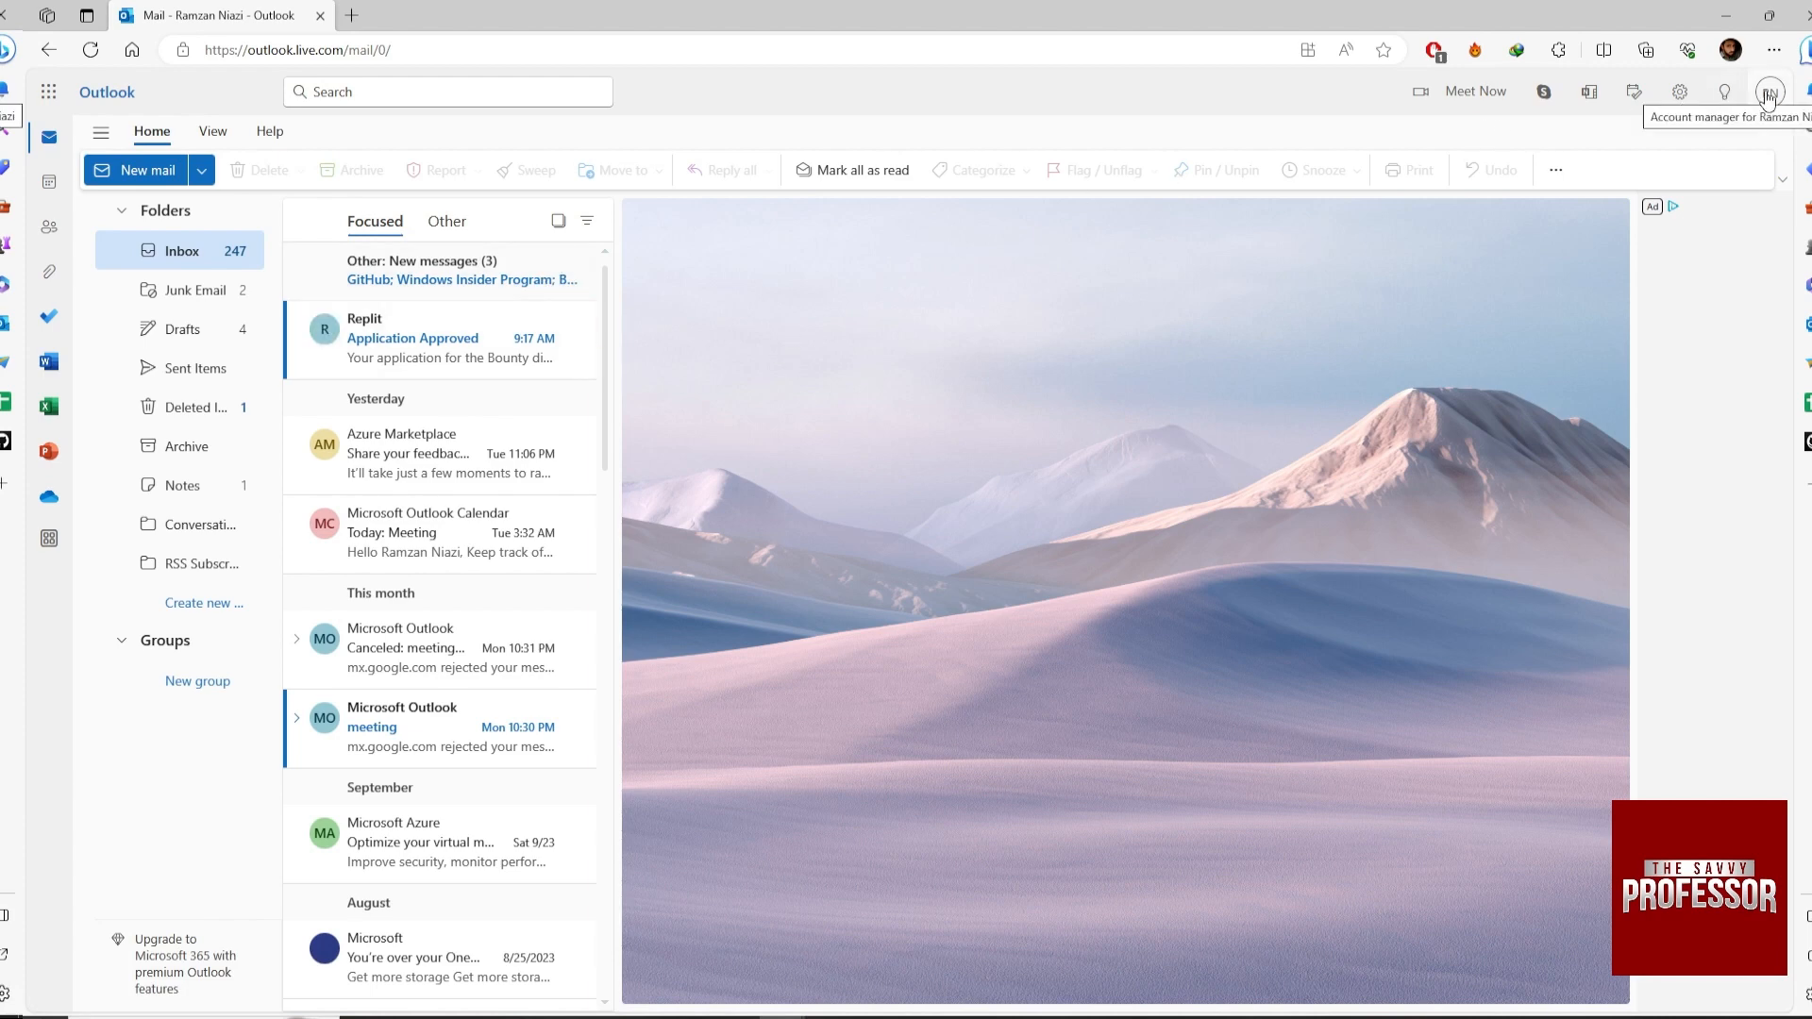
mouse_move(1725, 91)
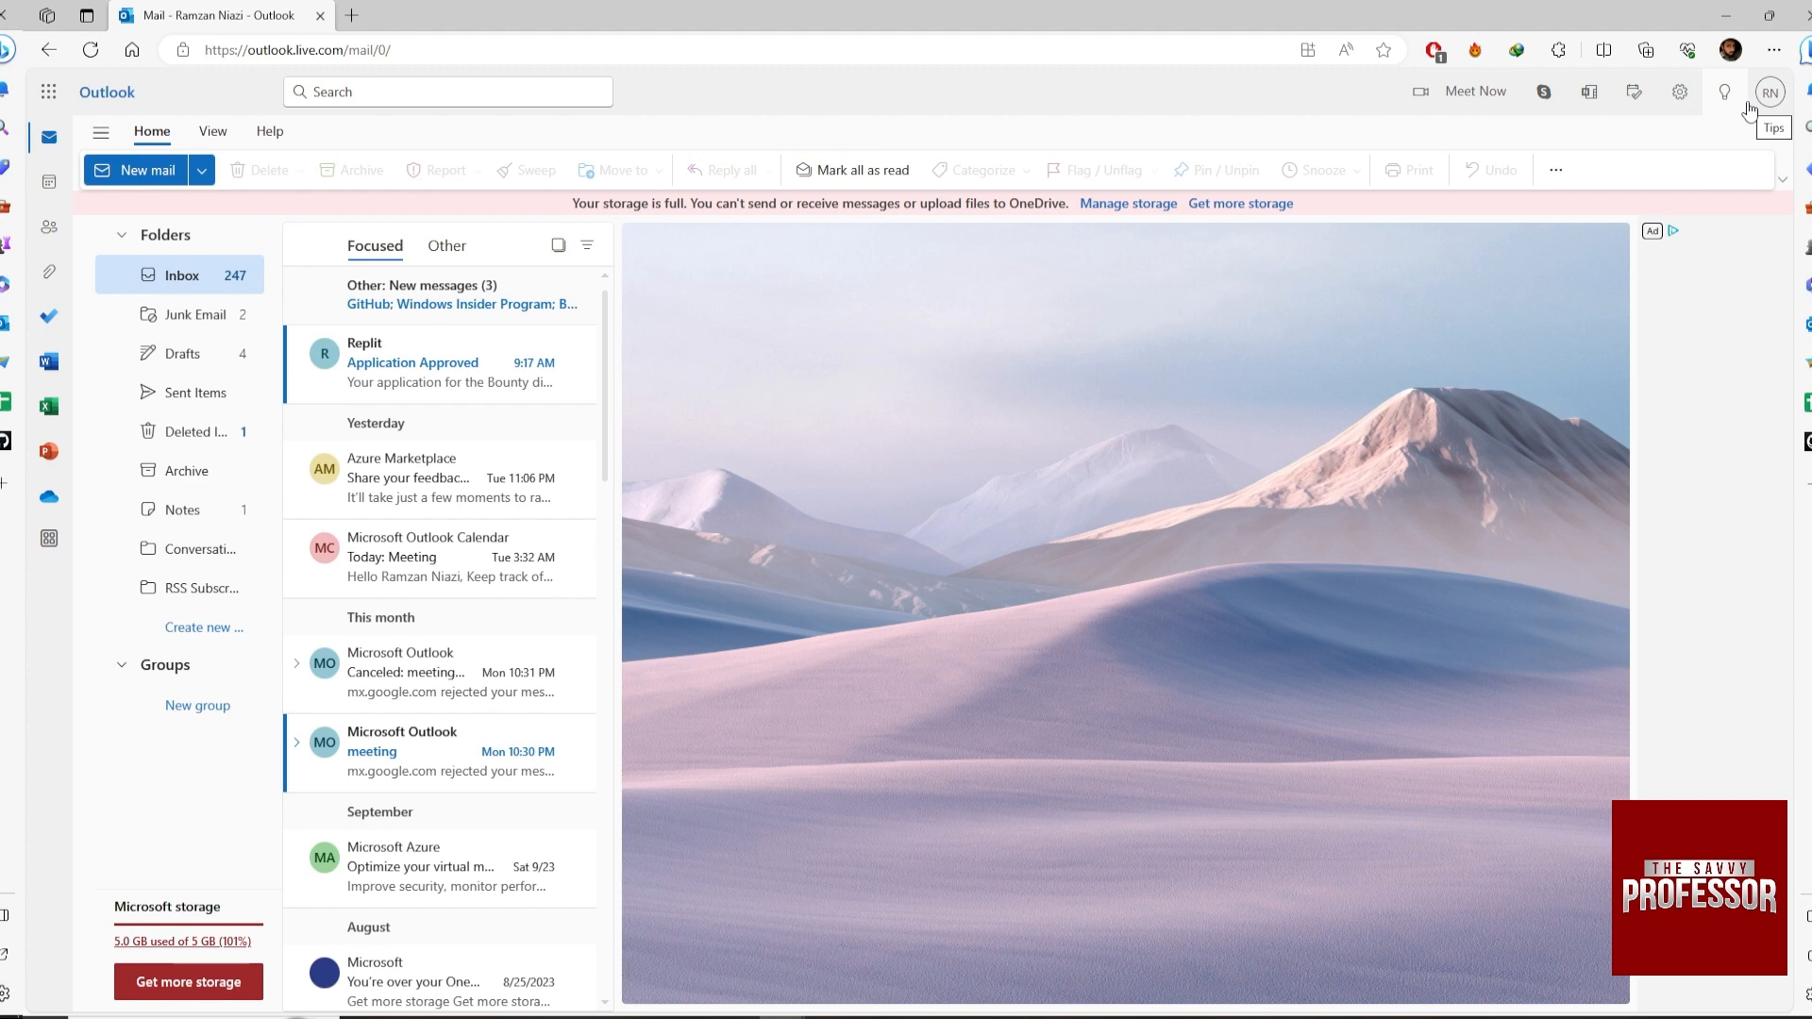
Open the signed-in account's menu from the Outlook header to reach the Microsoft account profile.
click(1768, 93)
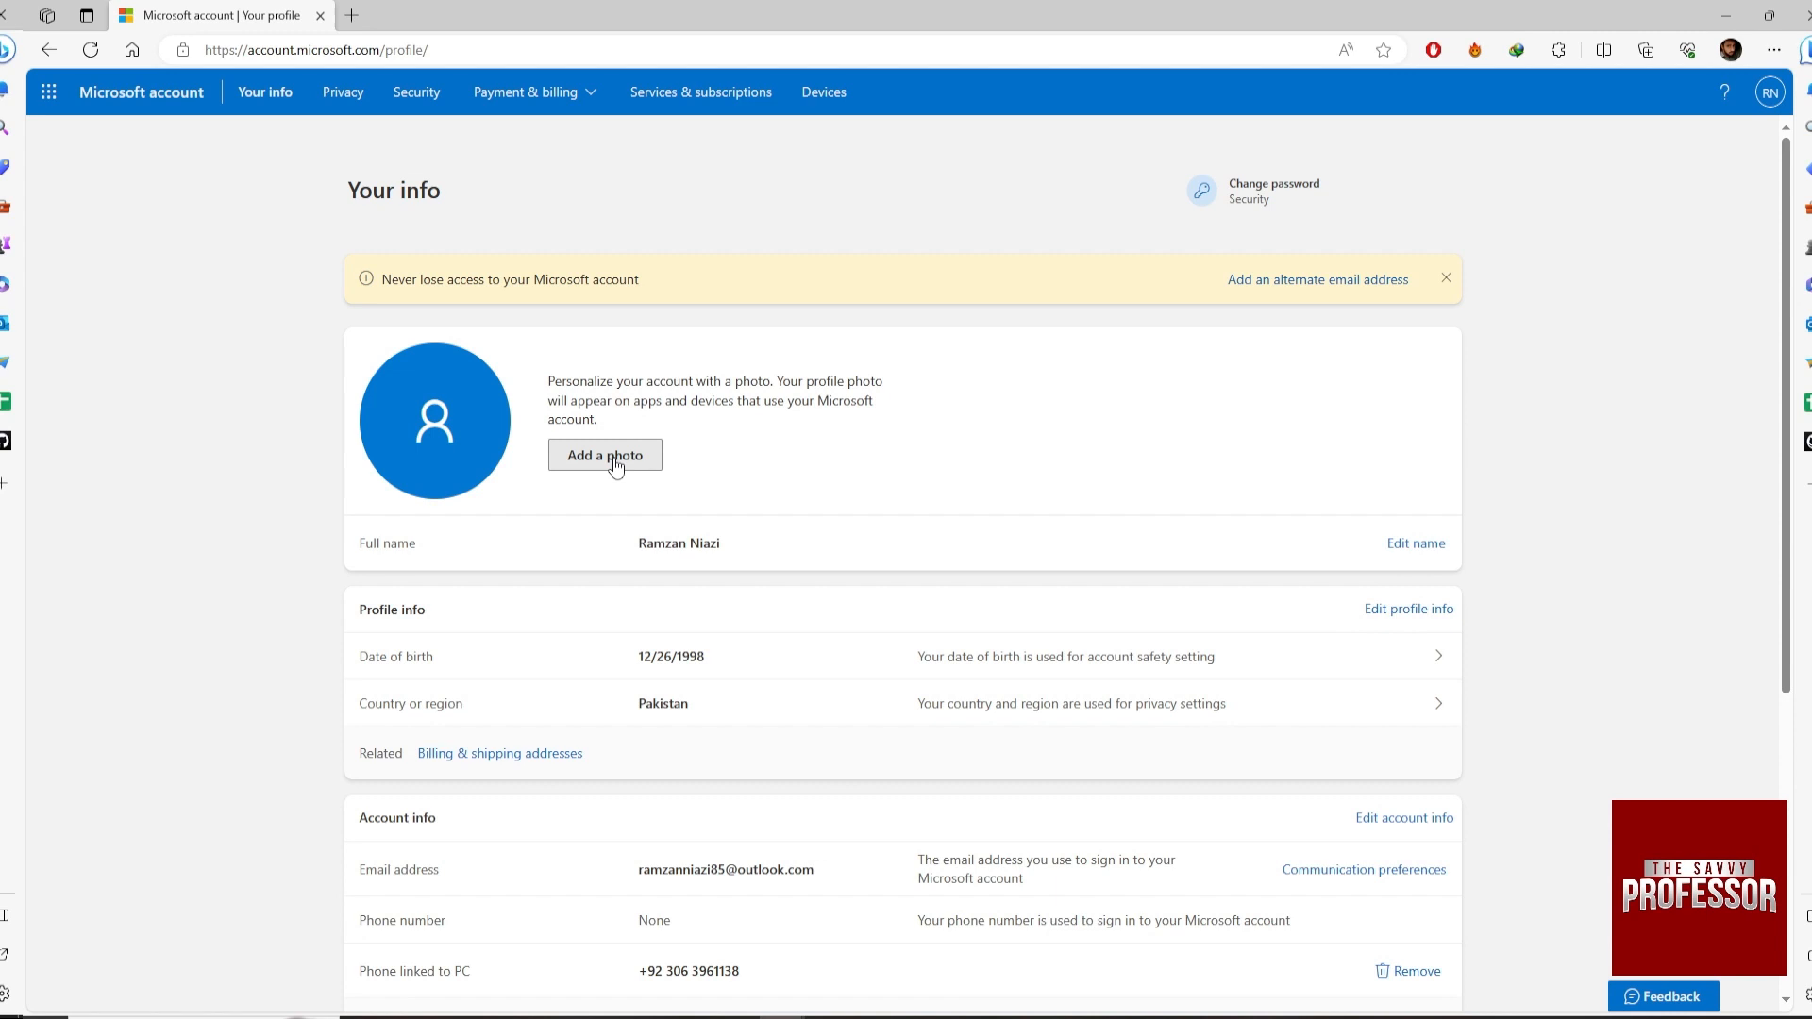
Add the sheet-ghost street photo from the computer and save it as the account picture.
click(604, 455)
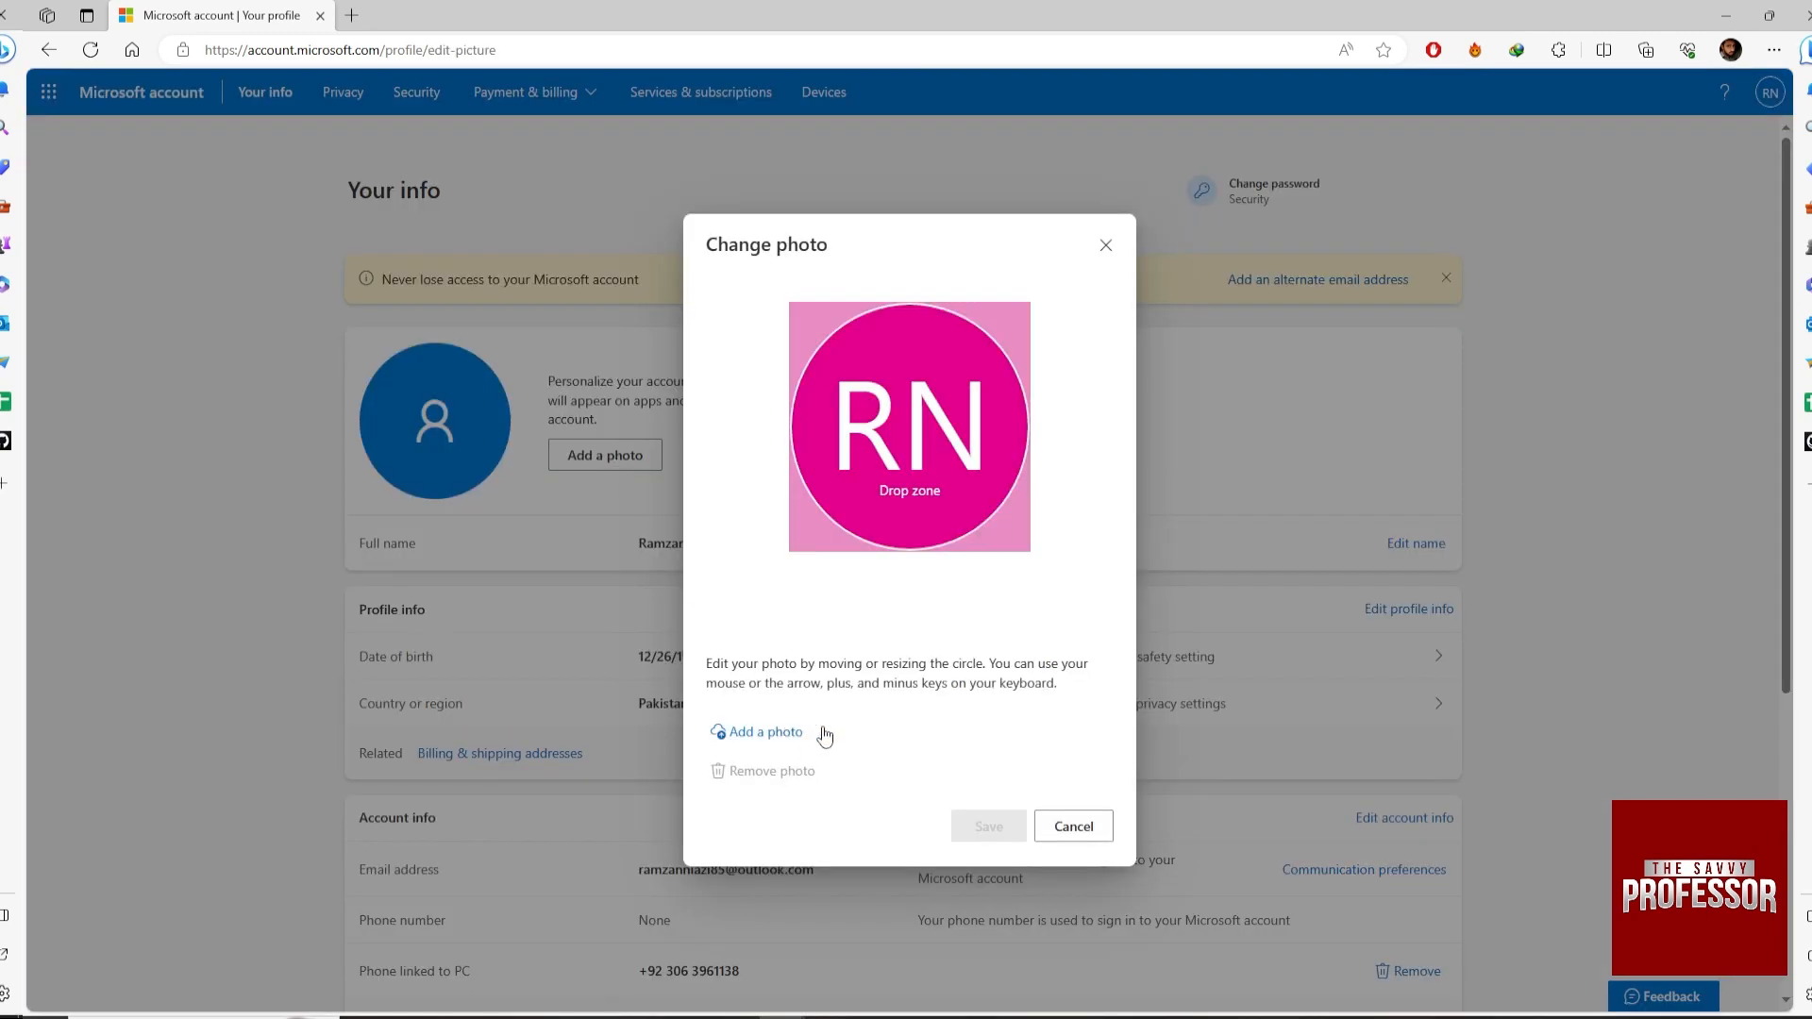
click(762, 732)
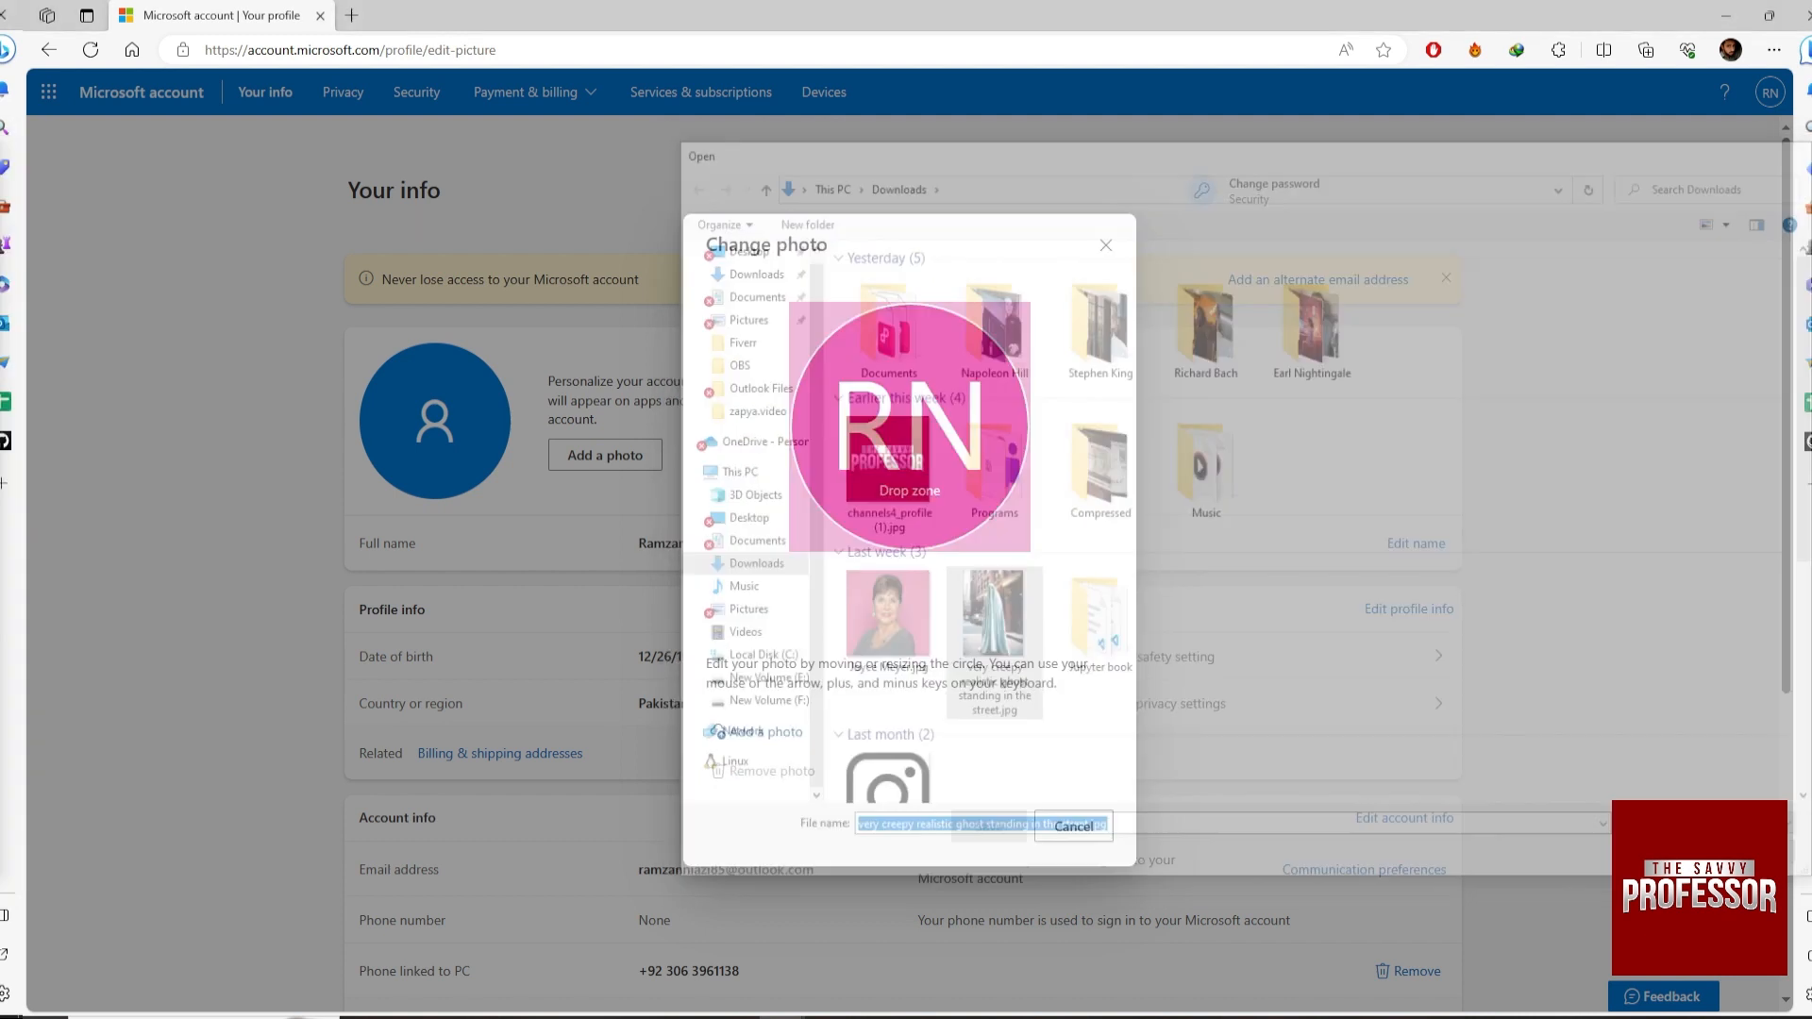
click(1034, 824)
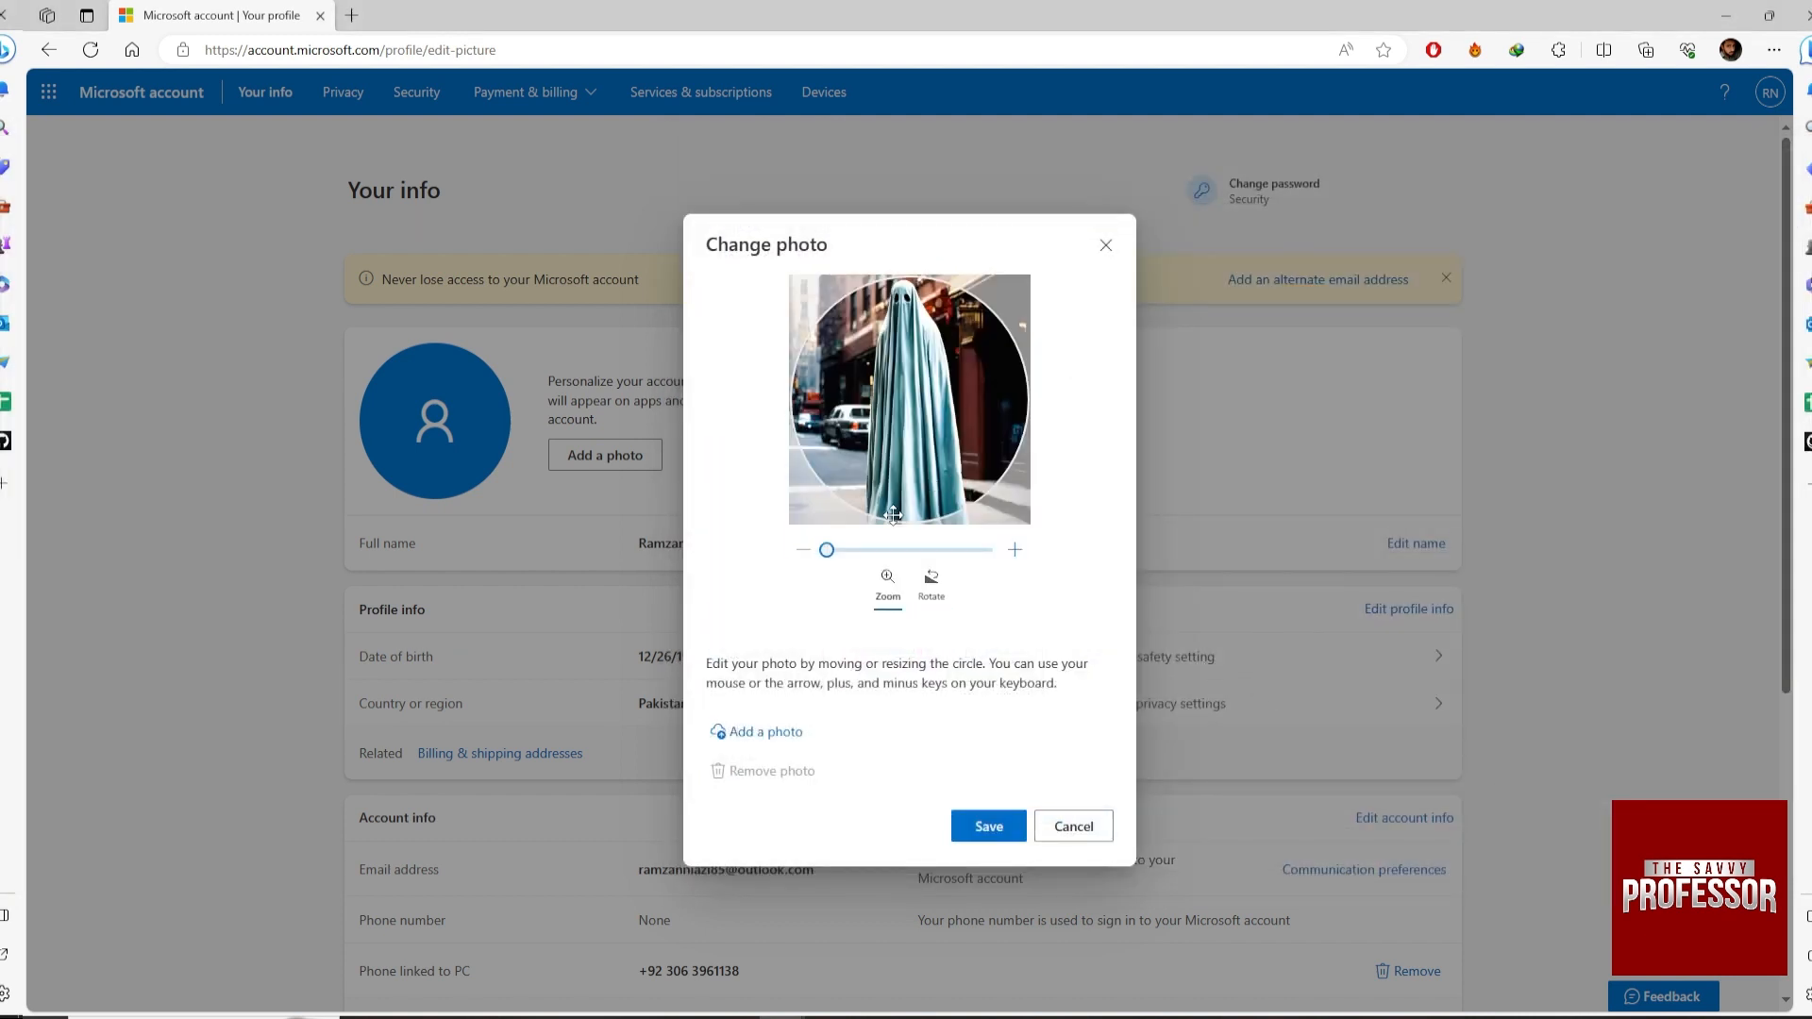
click(987, 825)
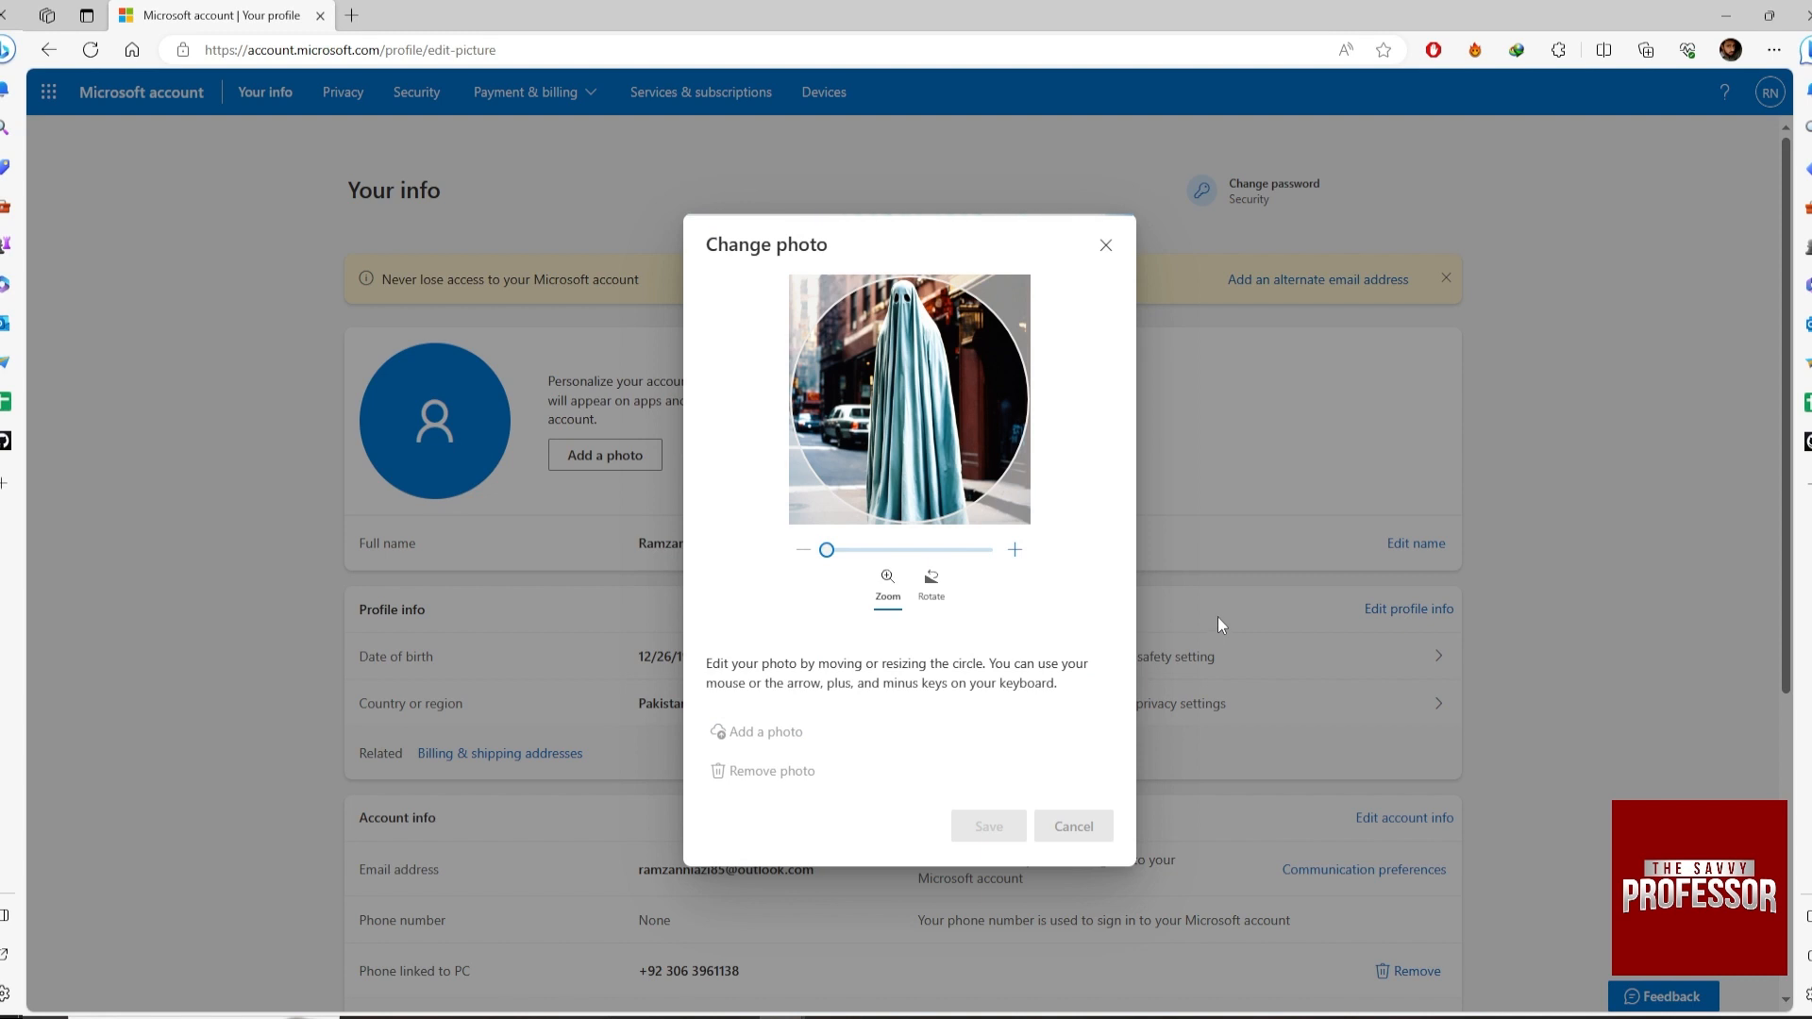
click(987, 827)
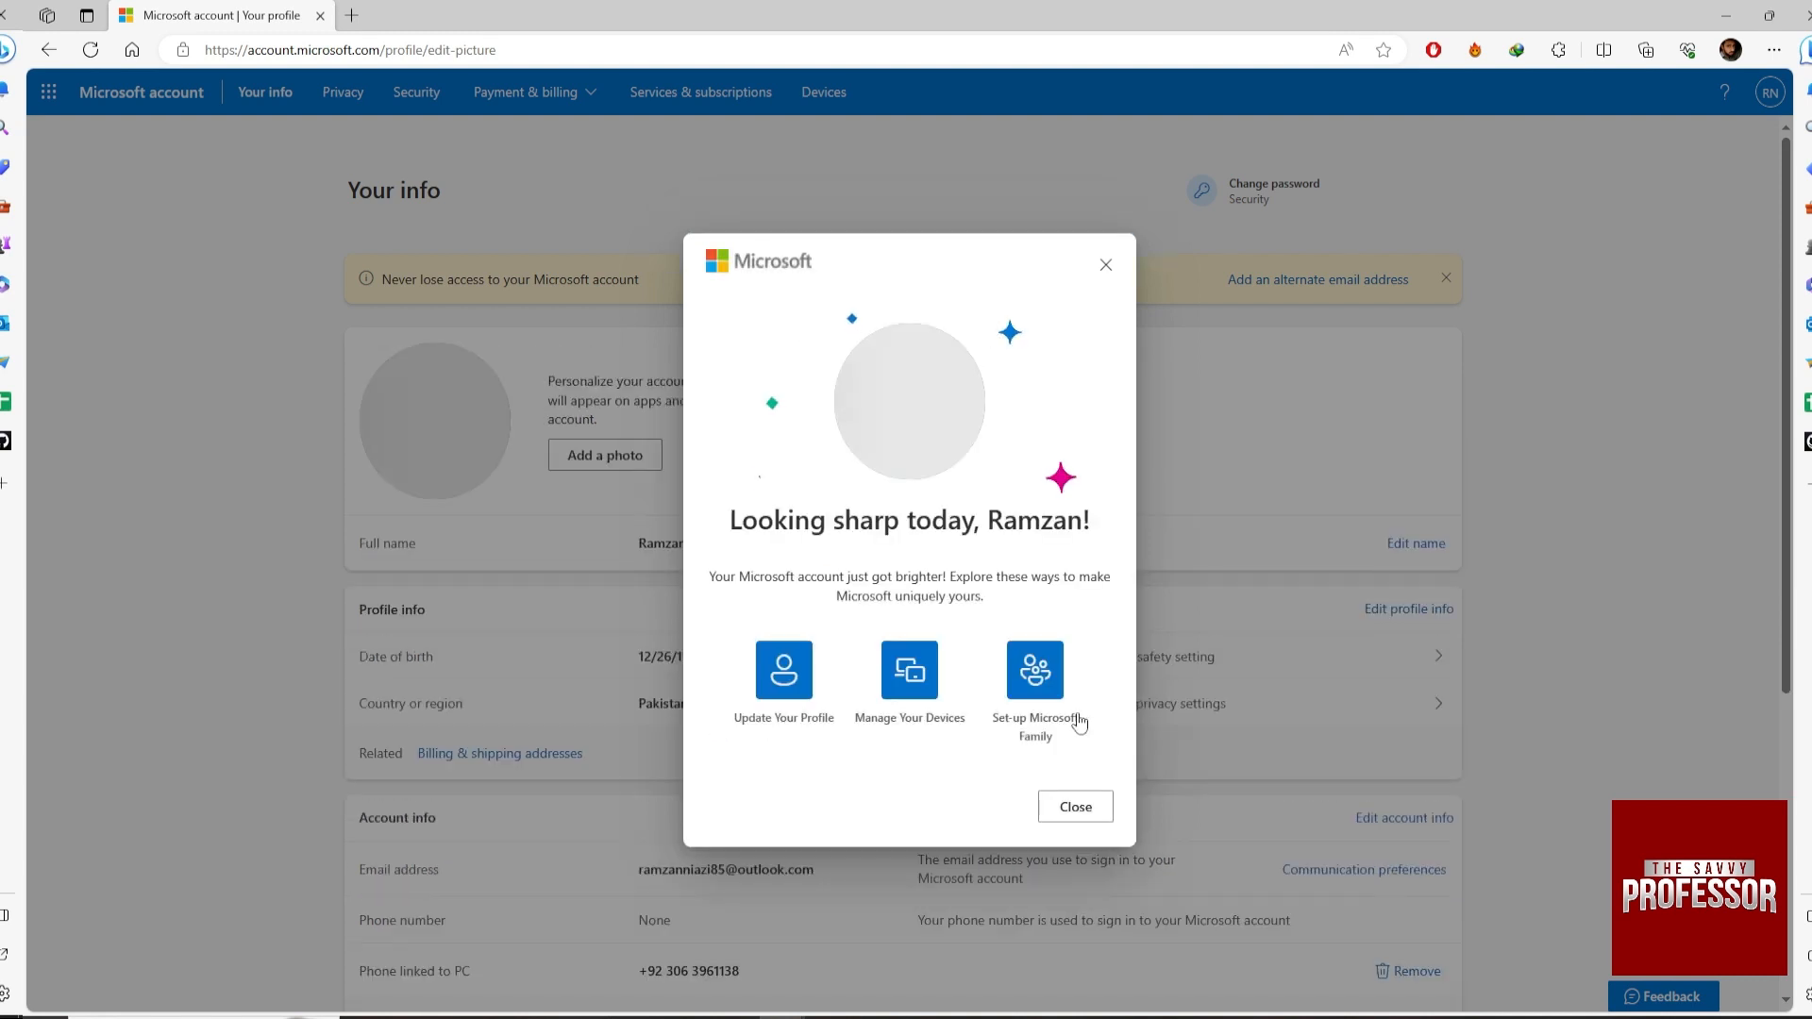
Close the photo-saved confirmation to return to the profile page with the new photo.
click(1072, 806)
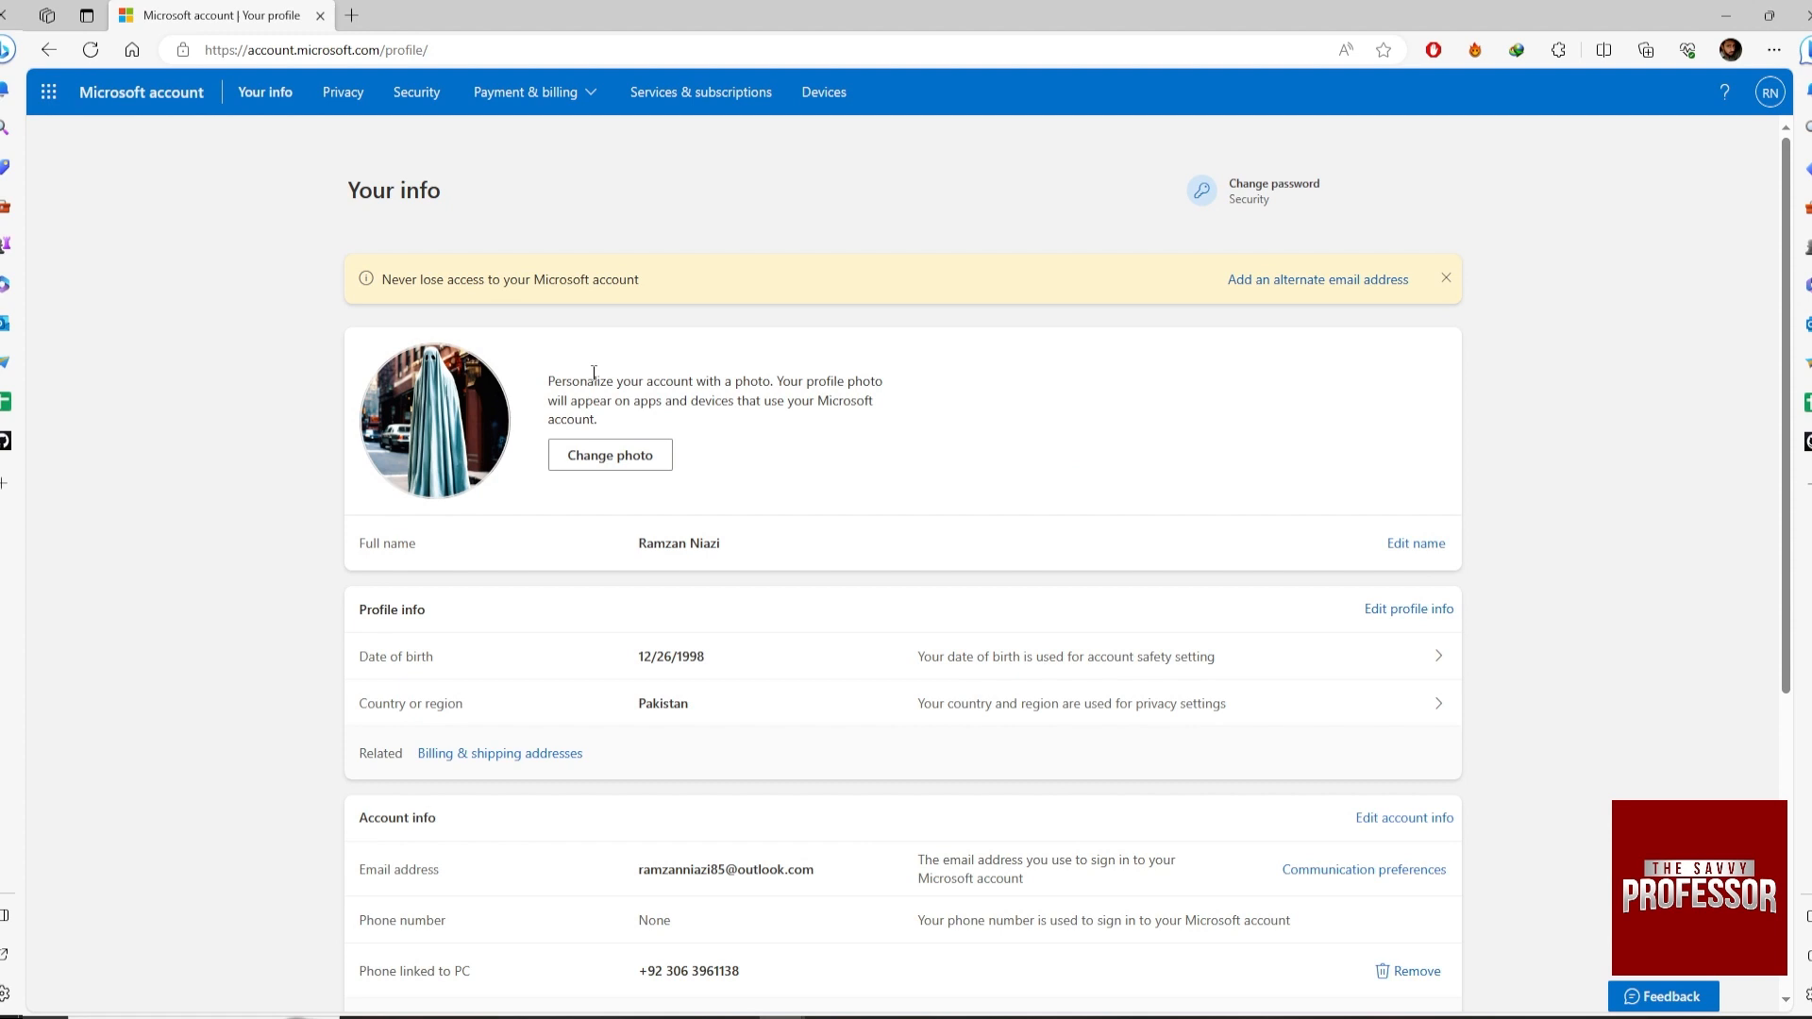
mouse_move(448, 400)
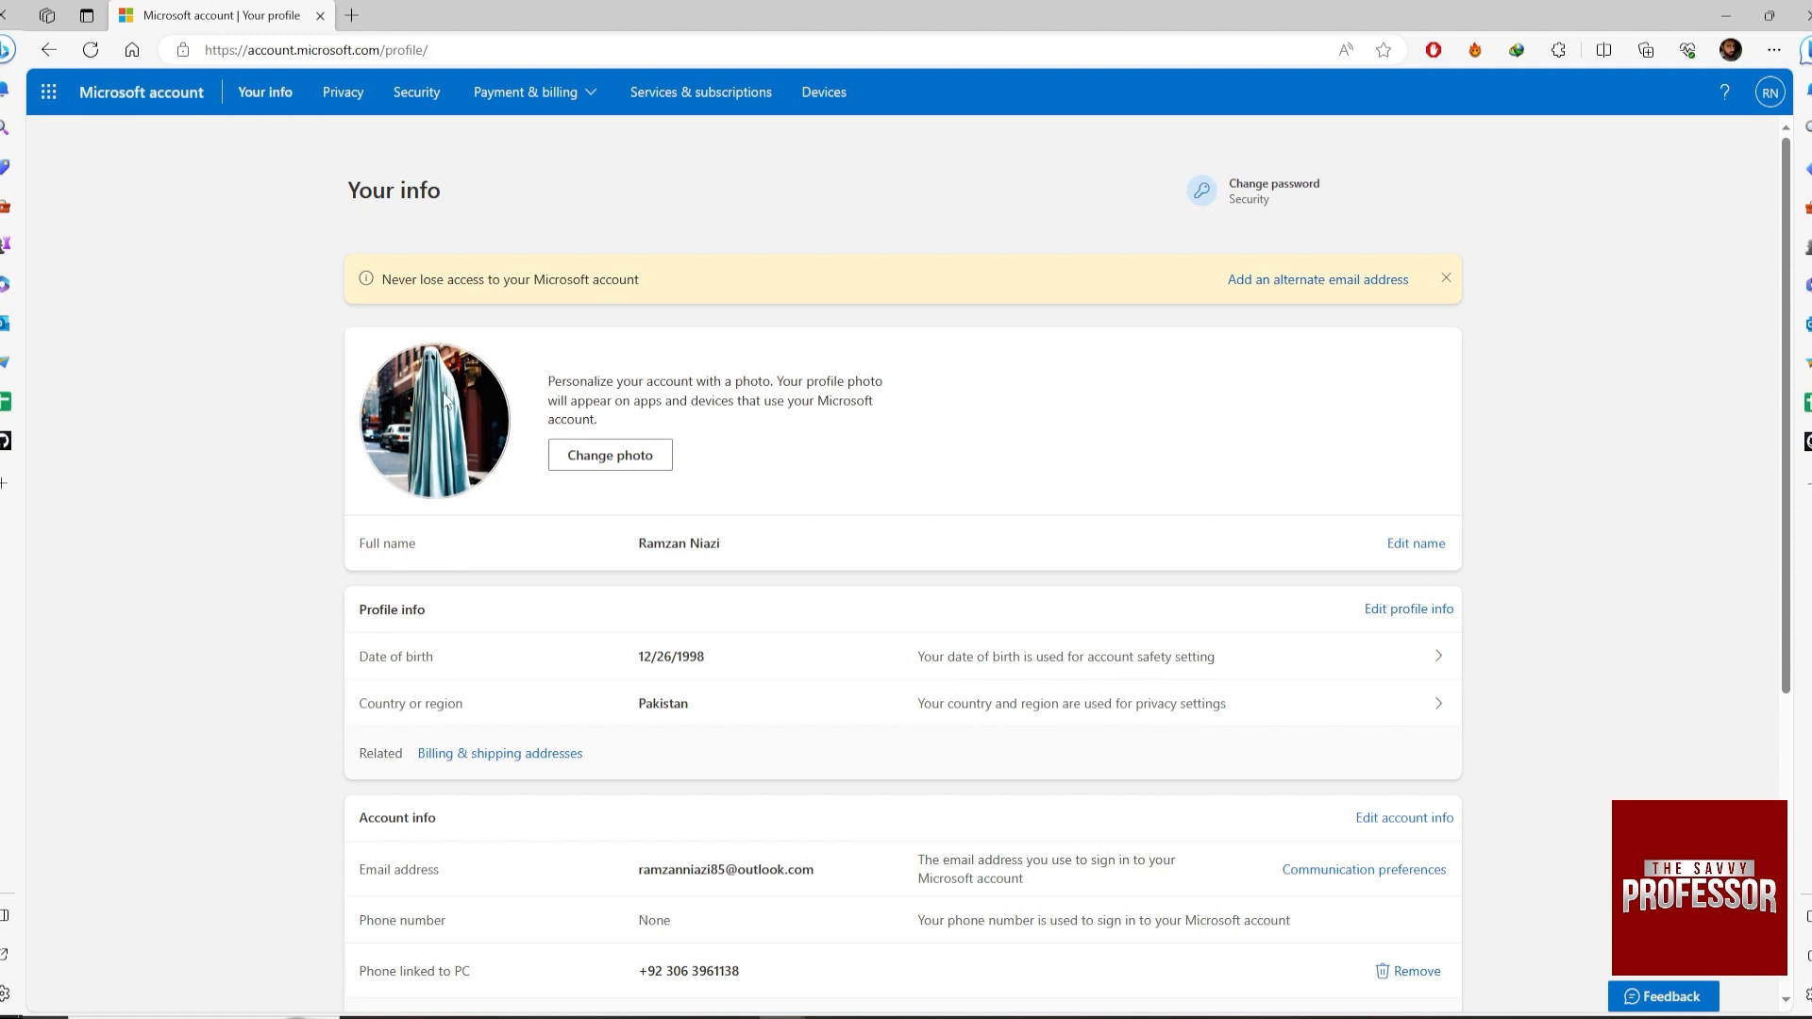